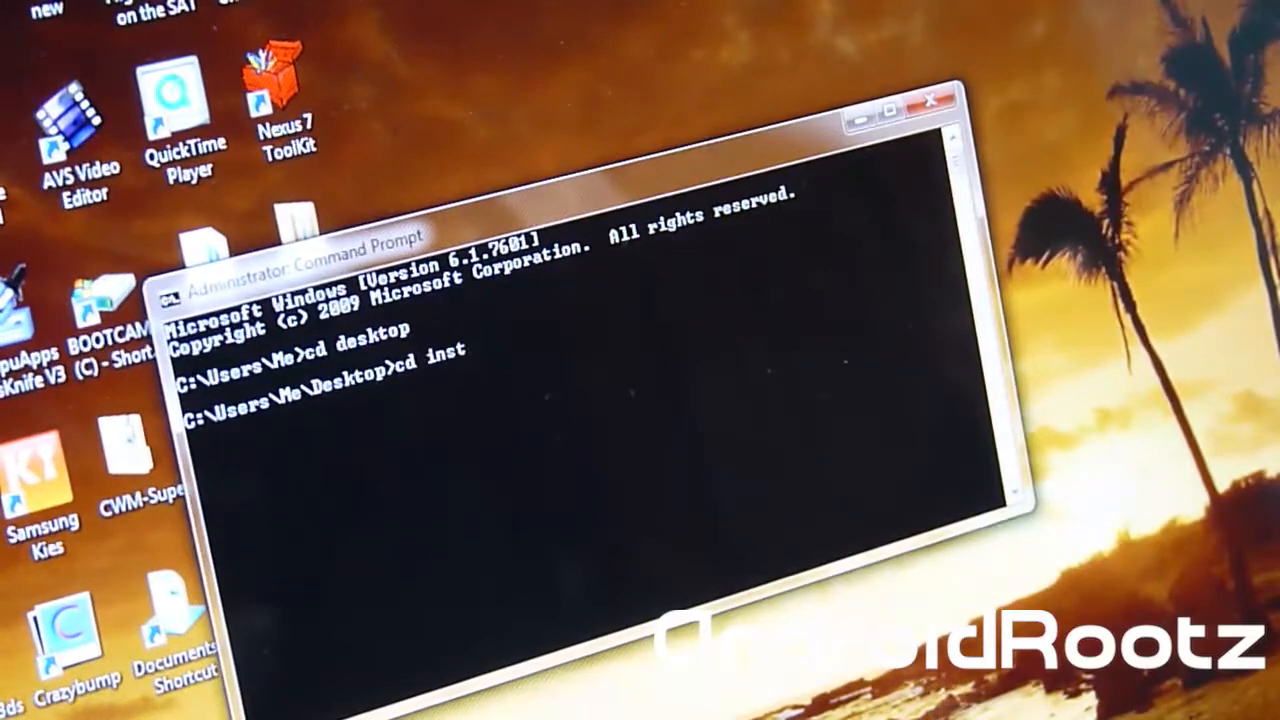
text(all.unroot.galaxynexusgsm.4.2)
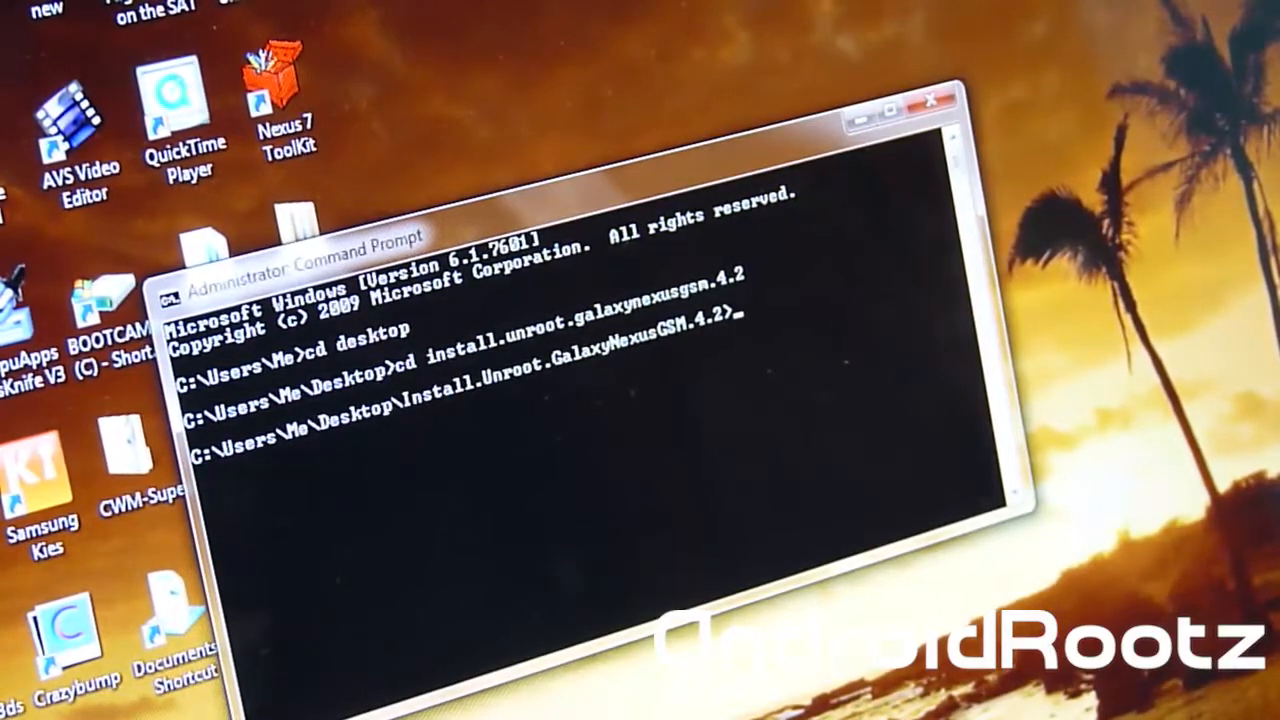
text(fastbot)
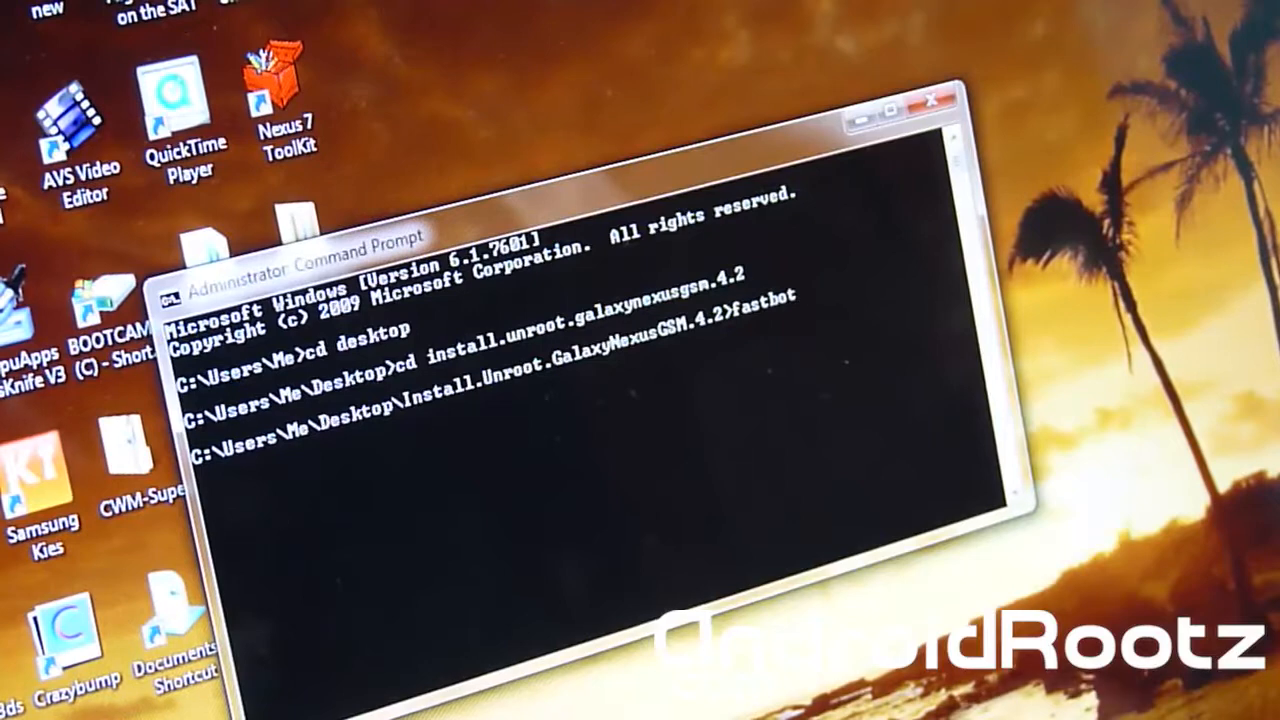
text(flah)
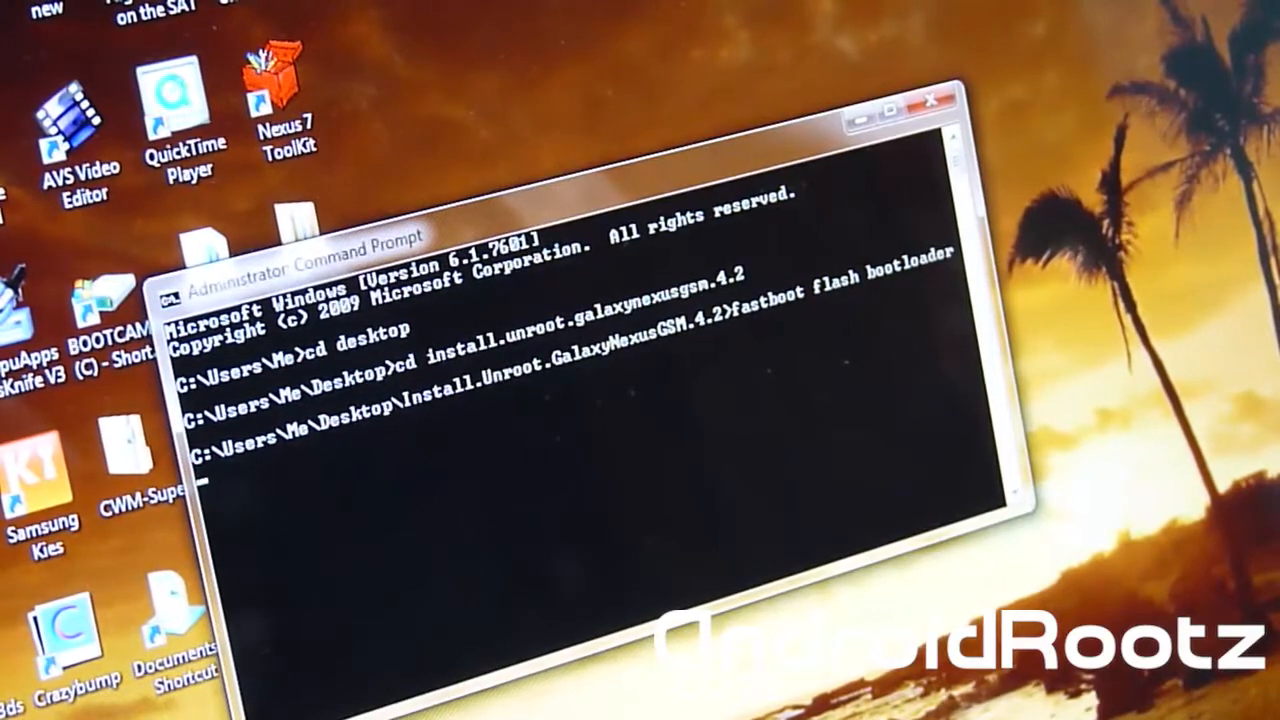
text(bootloader-maguro-primelc03.img)
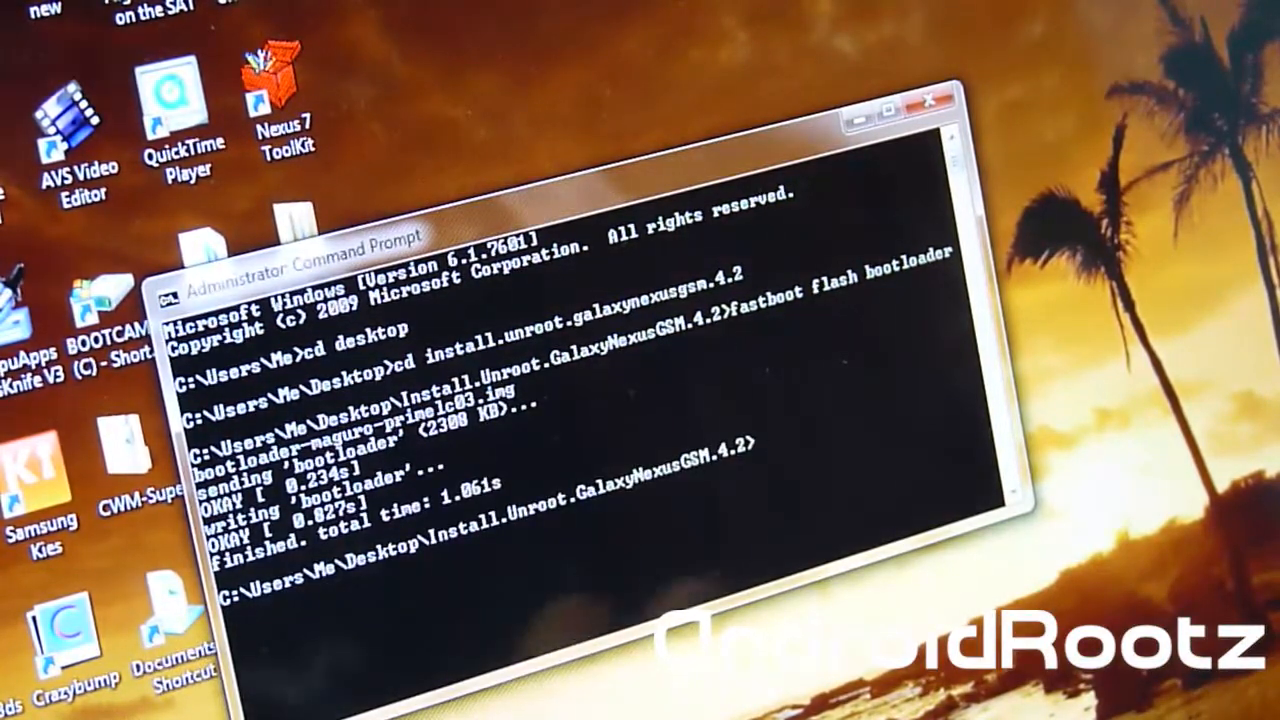
text(fastboot reboot-bootloader)
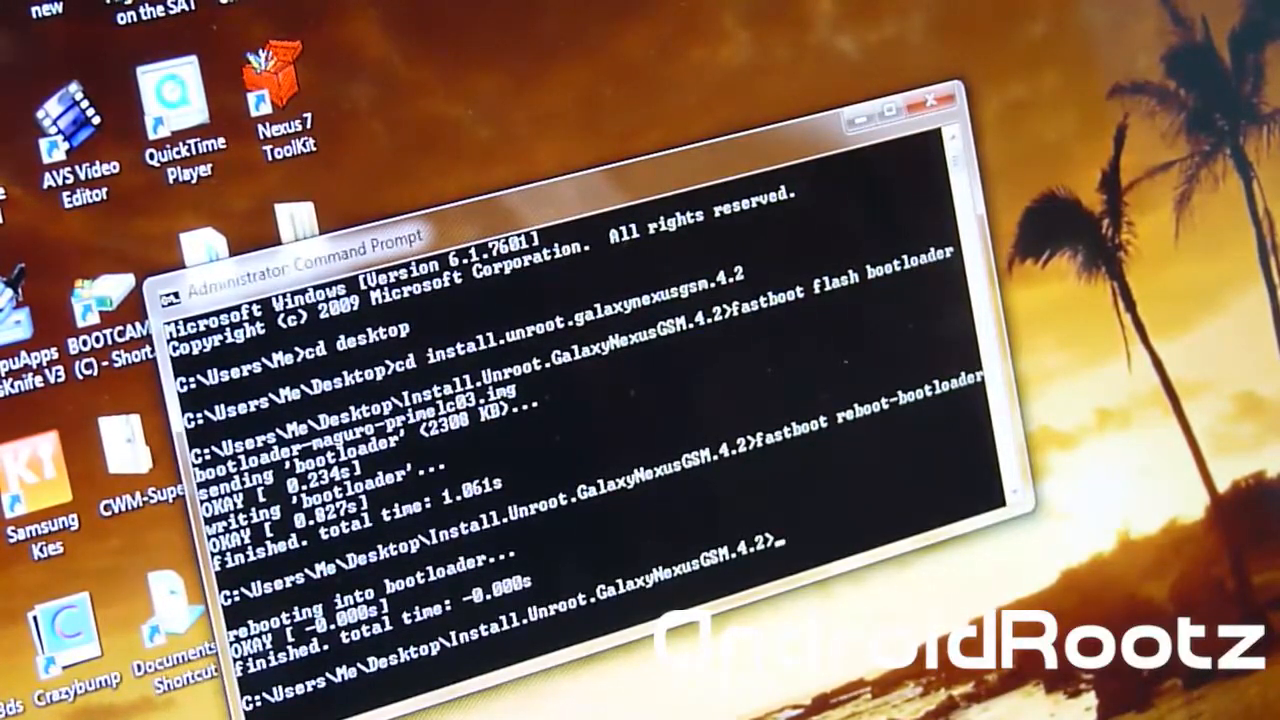
text(flash r)
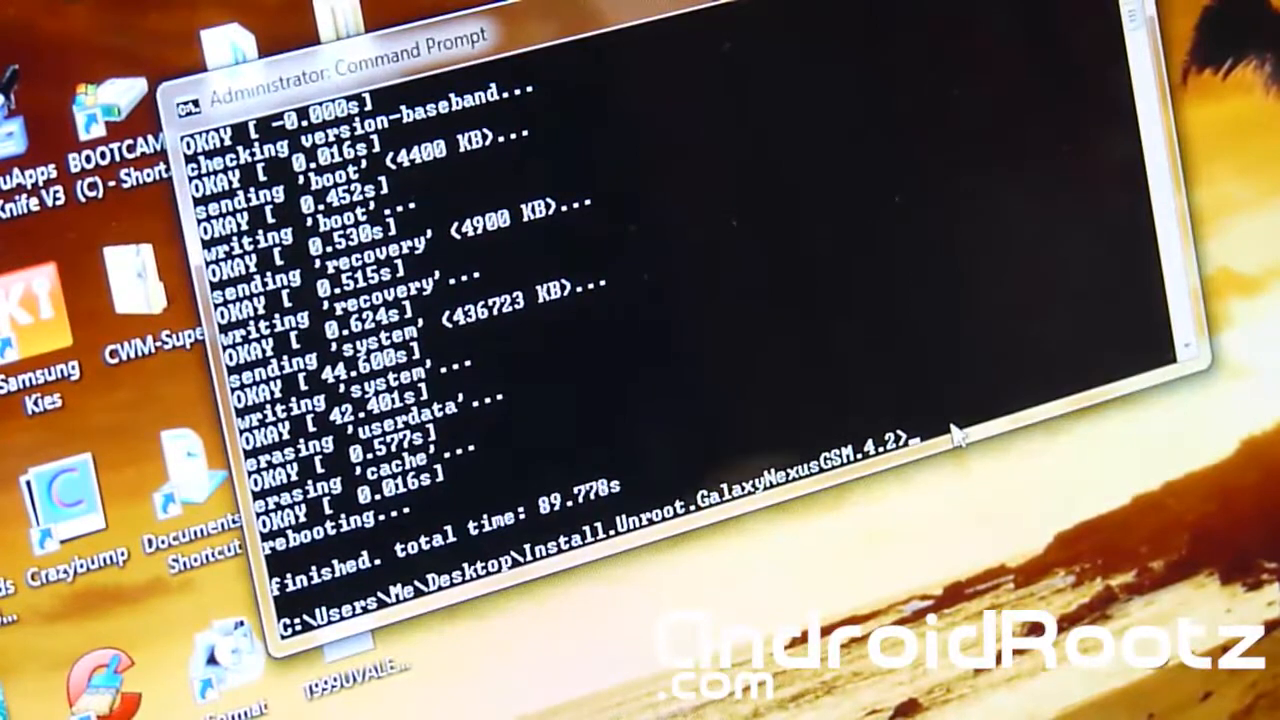
text(fastboot oem)
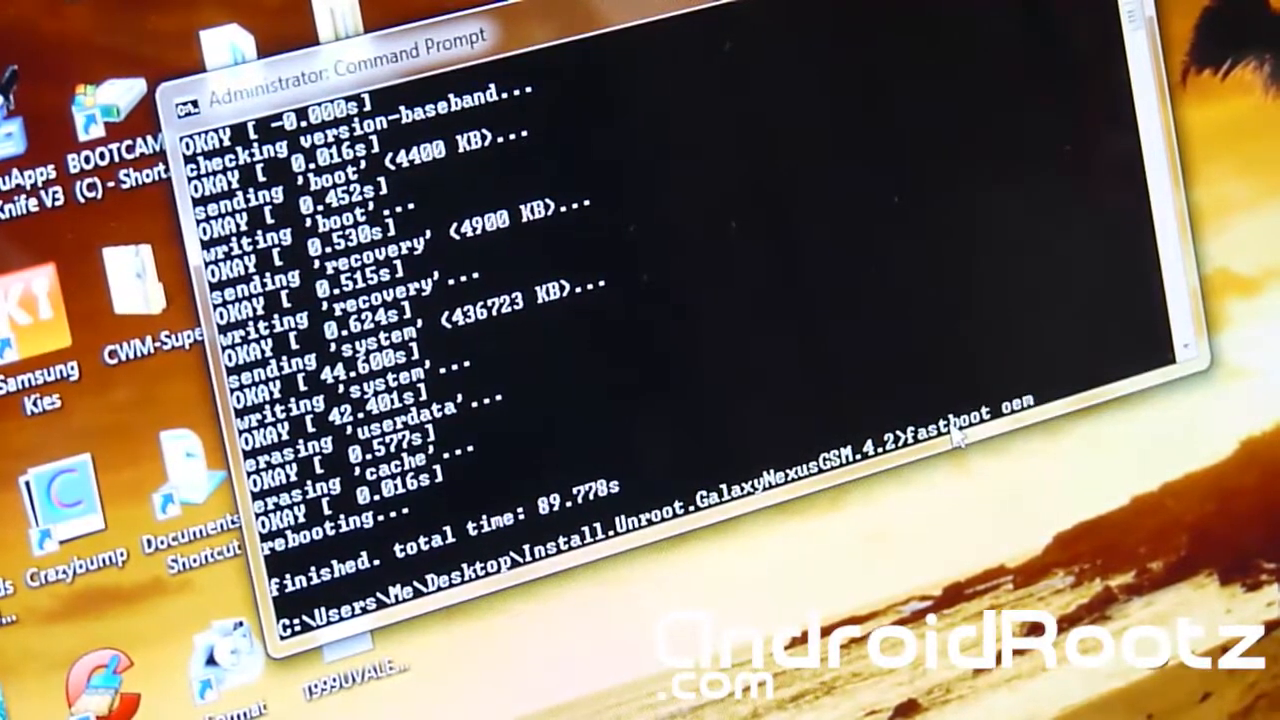
text(lock)
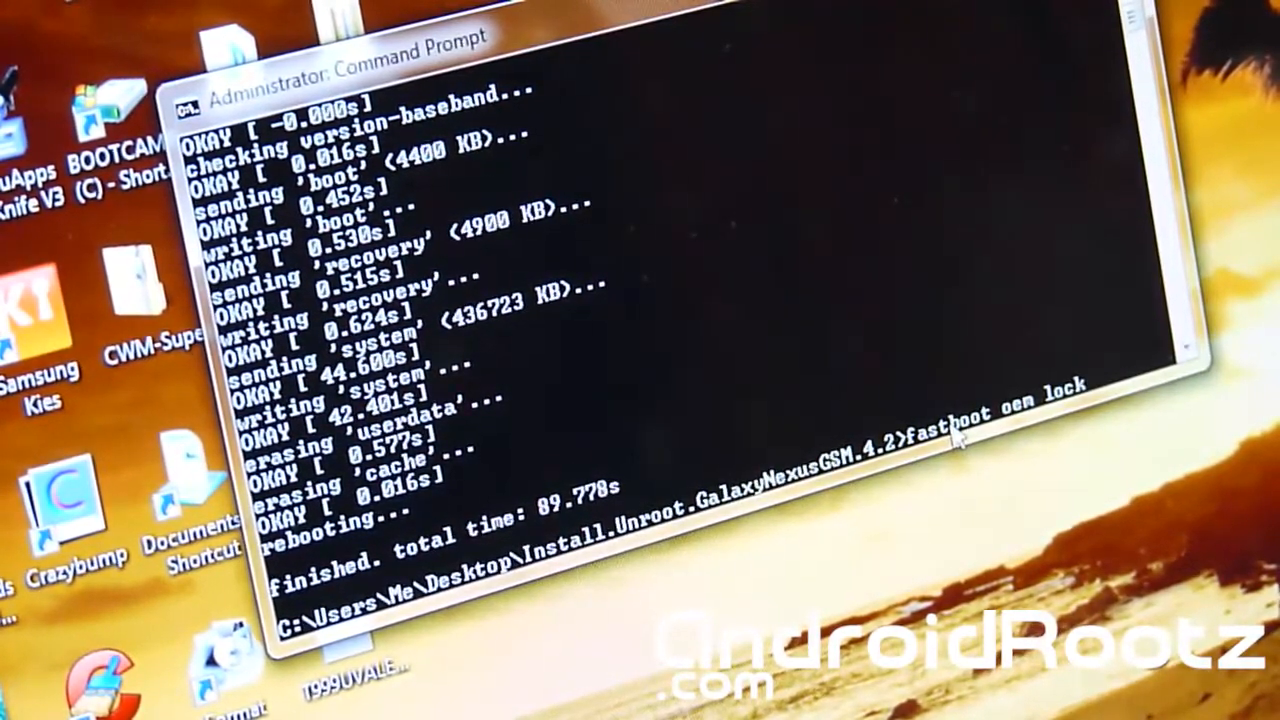